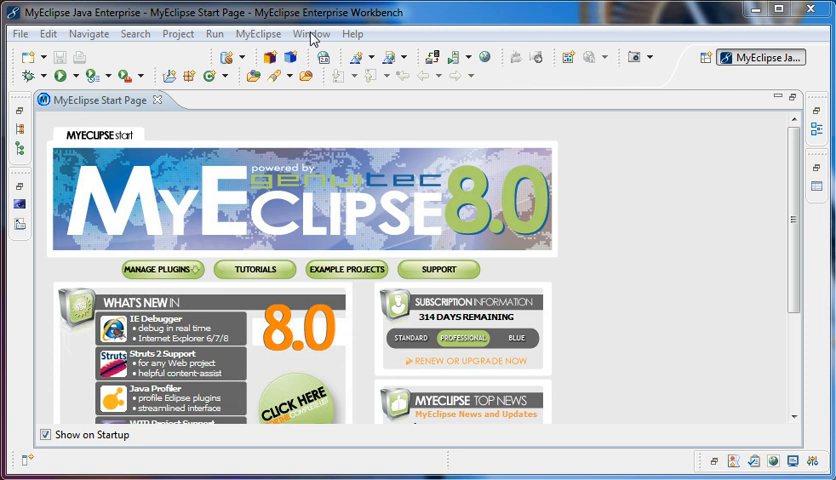
mouse_move(351, 34)
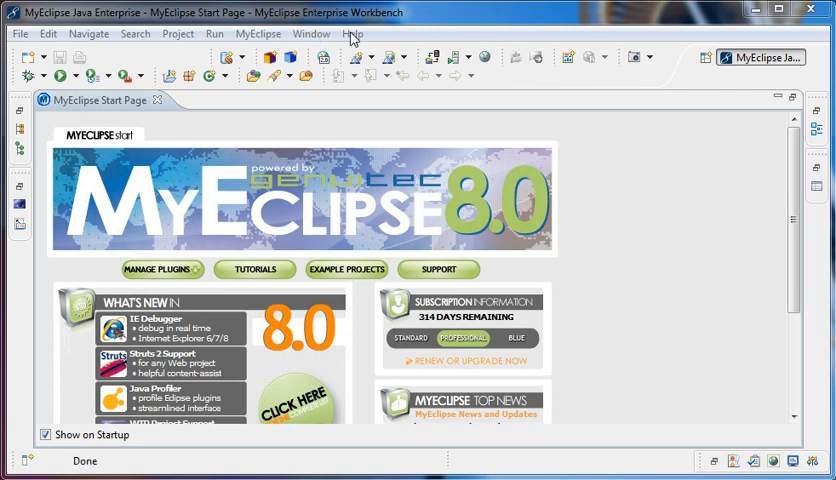
Open the Help menu to reveal the plug-in management options.
click(351, 33)
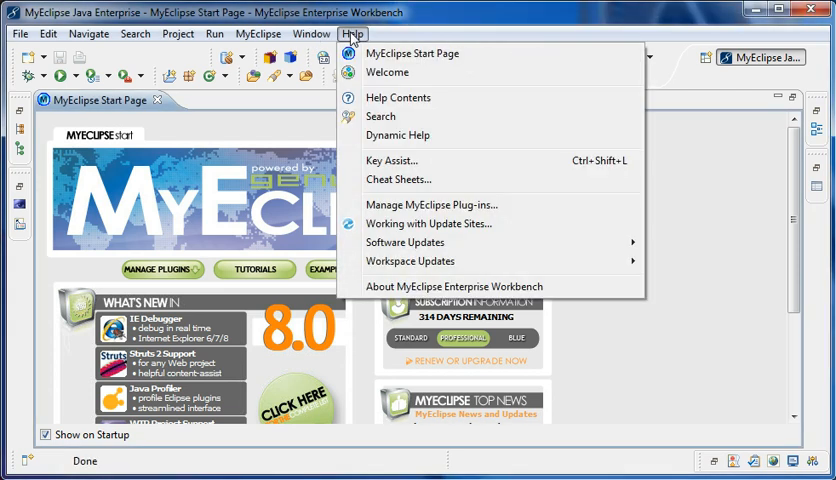
mouse_move(432, 204)
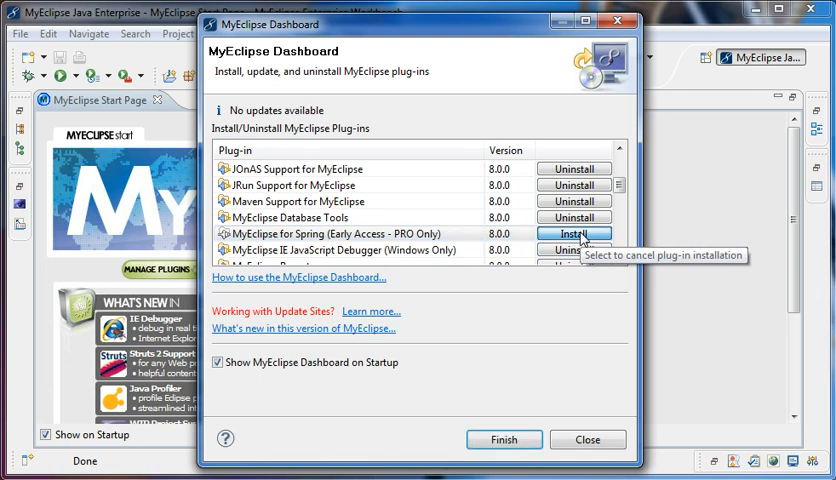
Mark MyEclipse for Spring for installation in the plug-in dashboard.
click(575, 234)
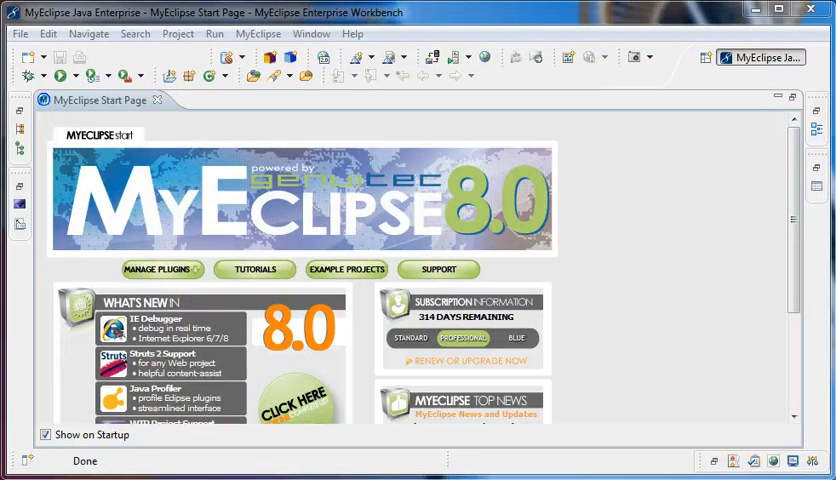
mouse_move(480, 347)
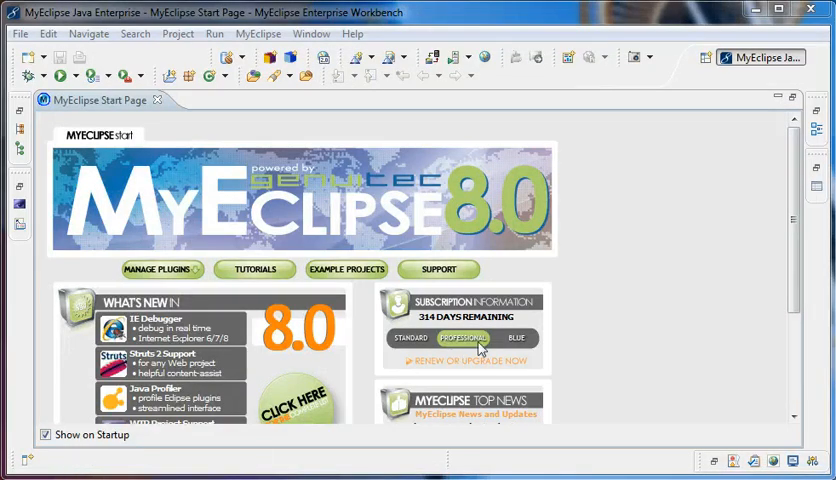
mouse_move(669, 195)
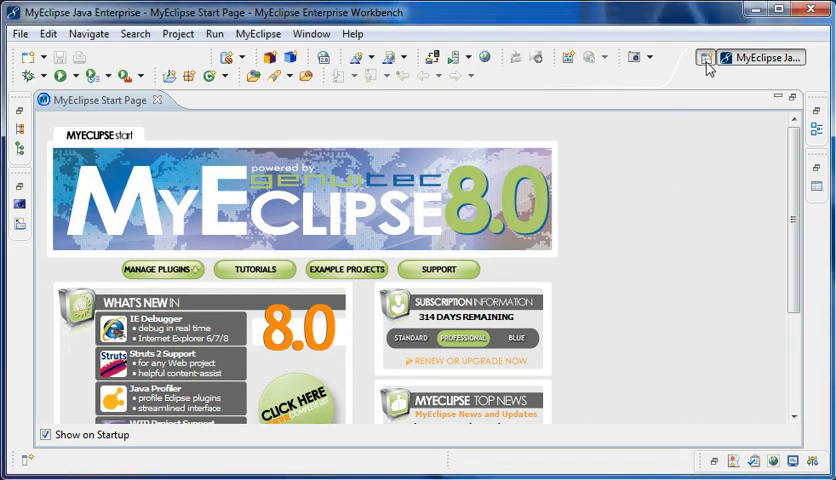
Open the MyEclipse Spring perspective from the full perspective list.
click(703, 57)
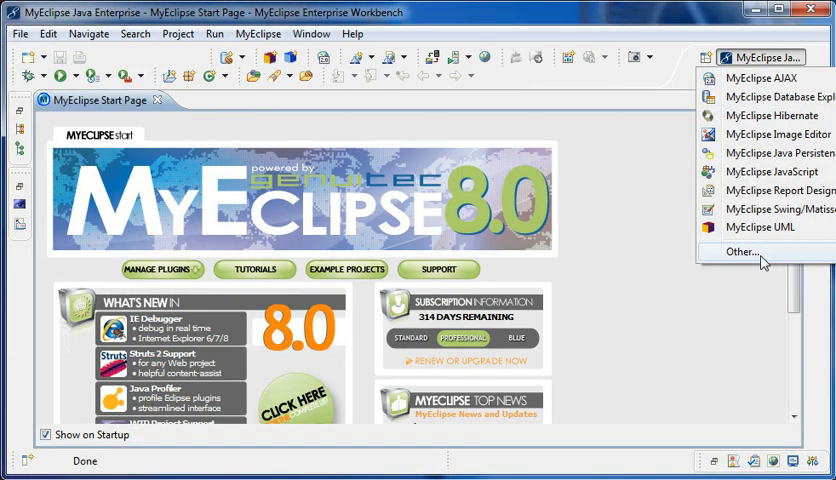
click(740, 251)
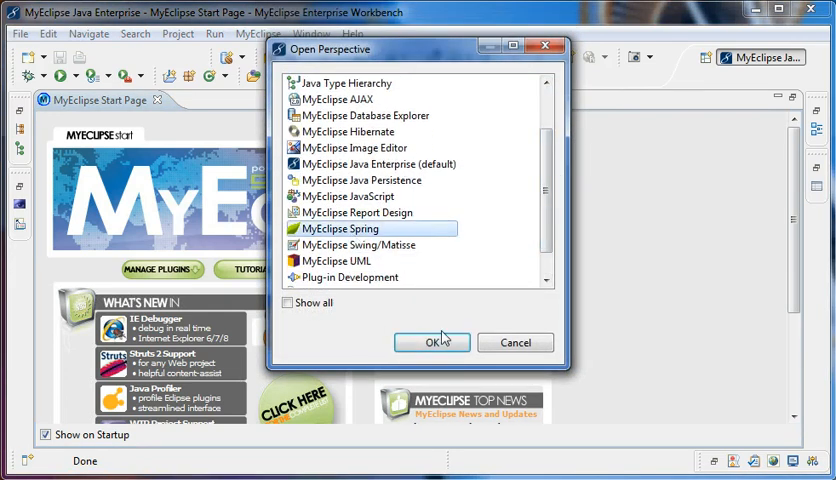
click(432, 342)
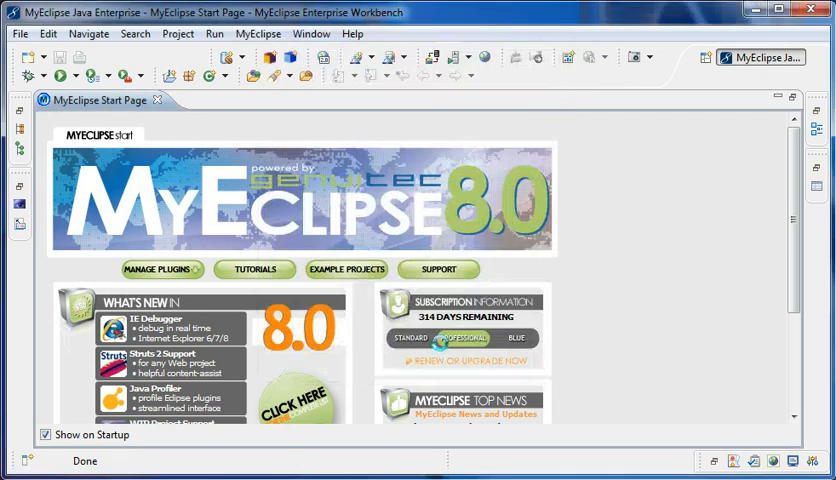